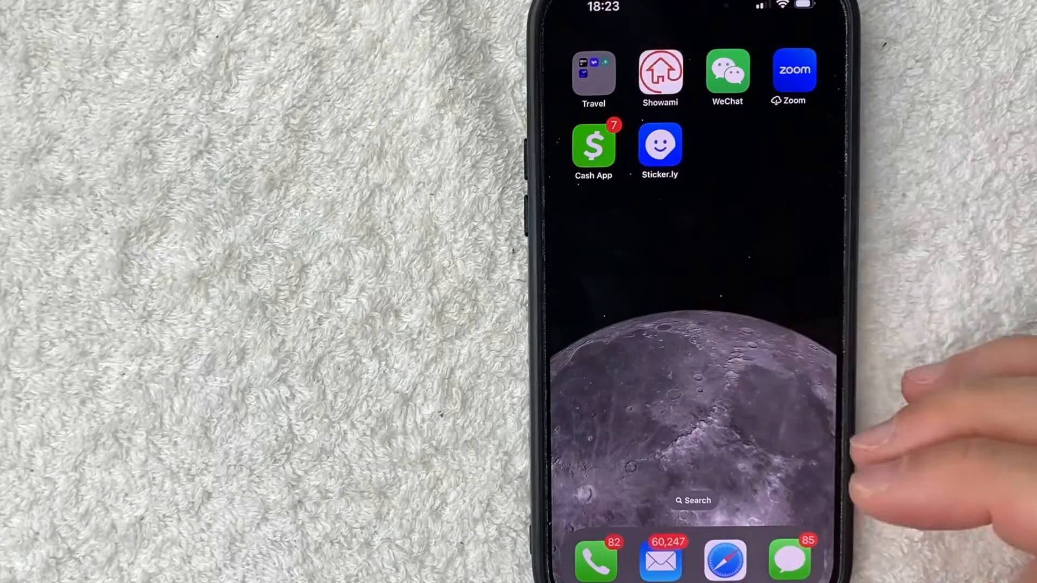
Launch Settings from inside the Business folder on the Home Screen
click(660, 78)
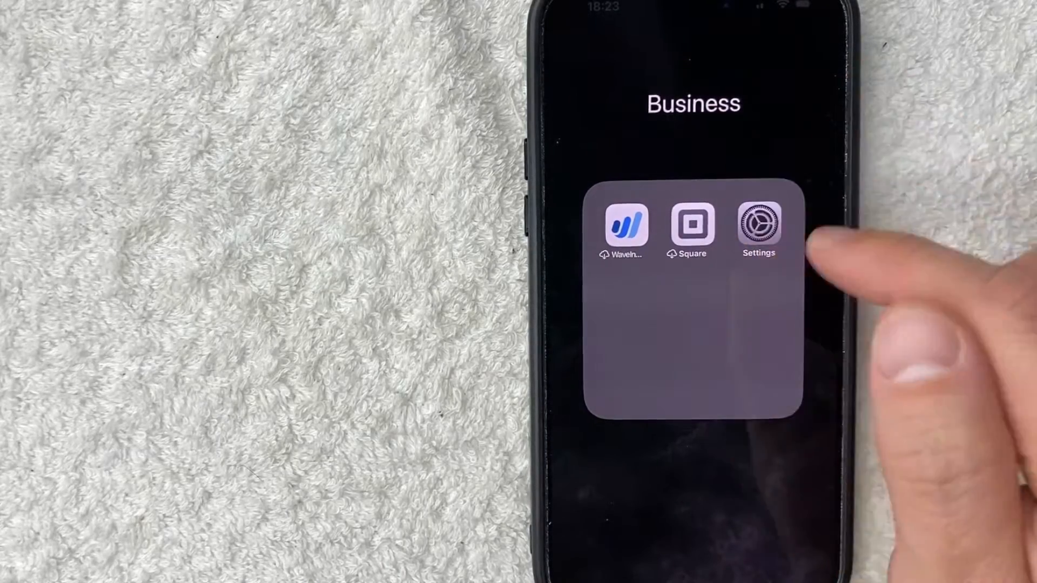
click(758, 225)
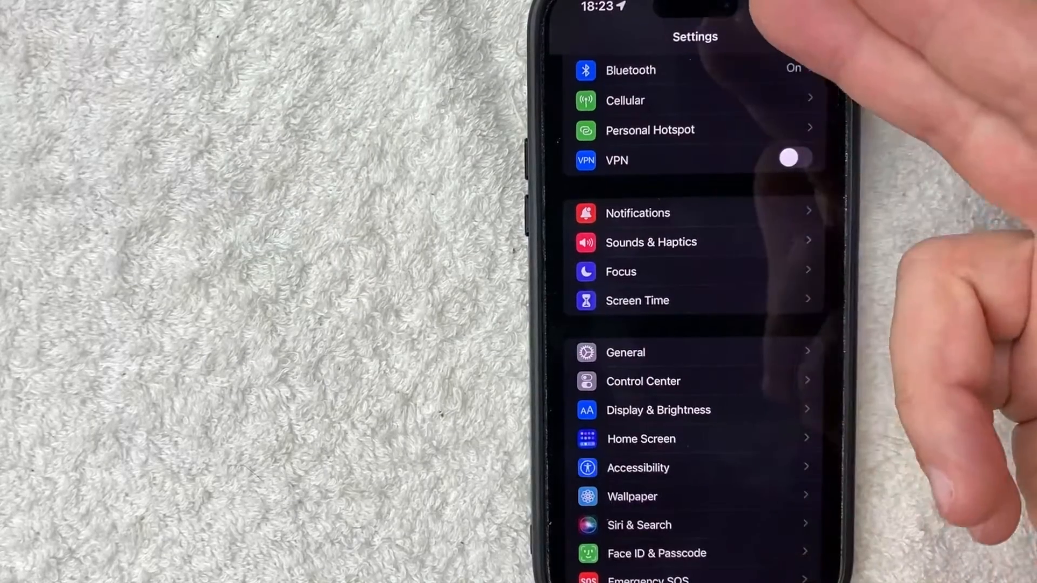
Scroll to the apps list and select Cash App's permissions page
scroll(down, 3)
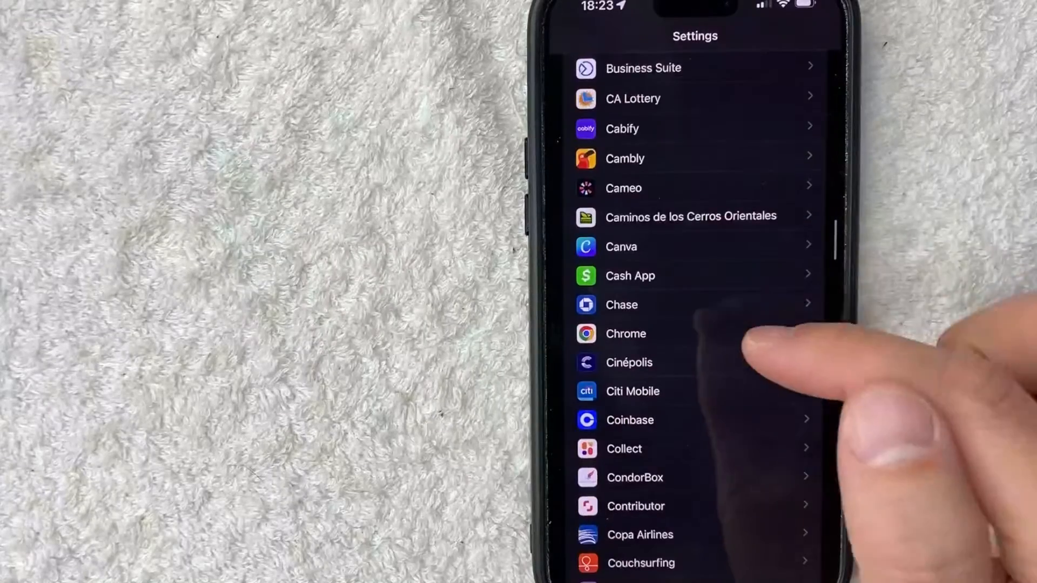
mouse_move(648, 291)
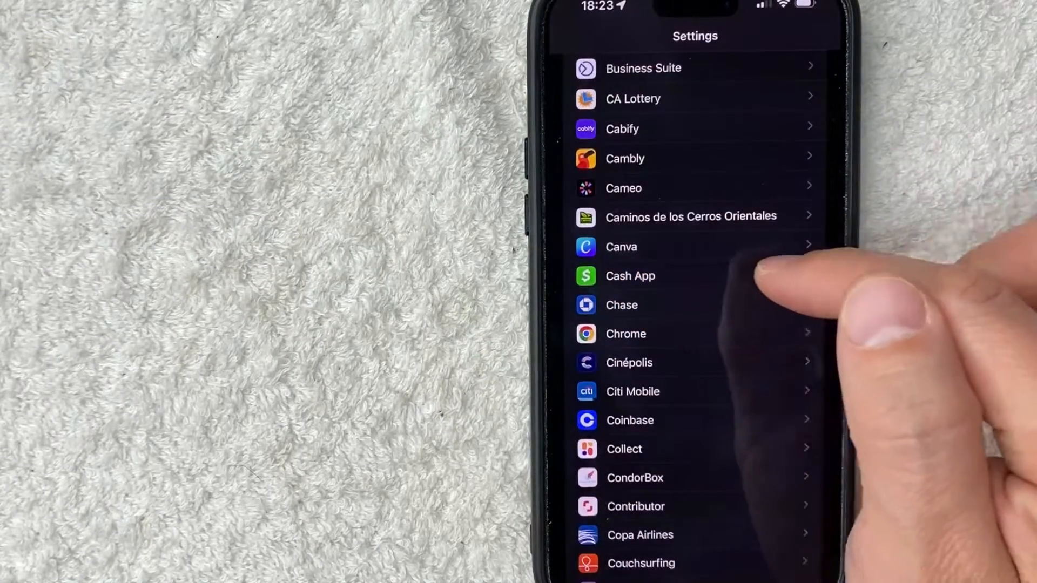
click(630, 276)
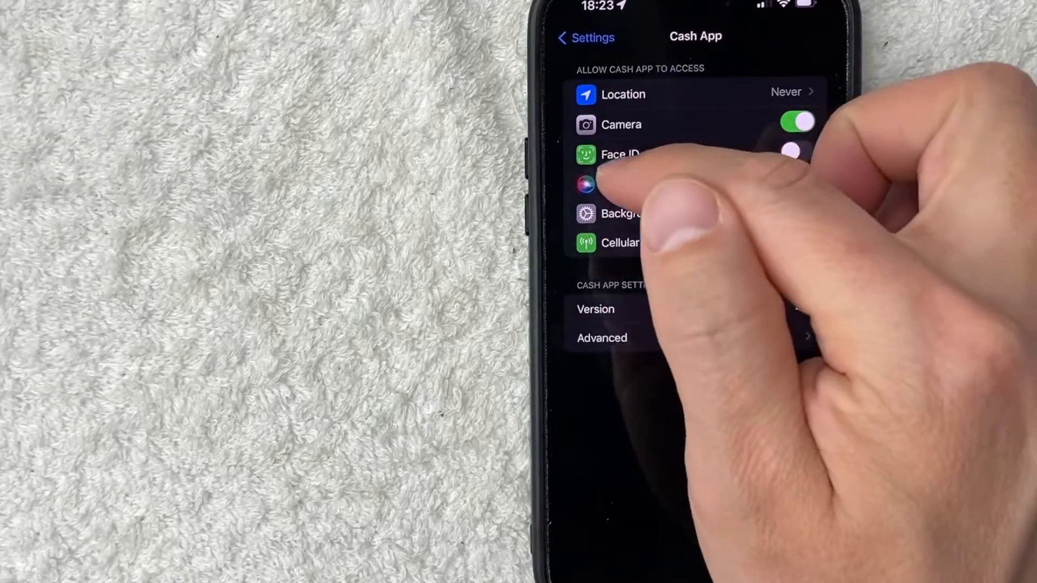
Switch on Face ID access for Cash App, then go back to the Home Screen
click(797, 154)
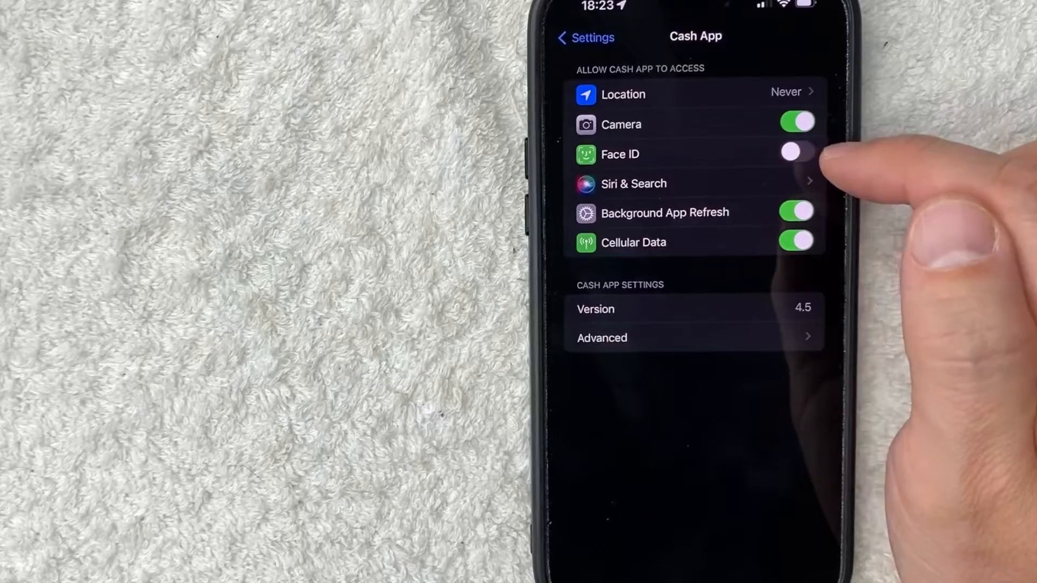
click(796, 151)
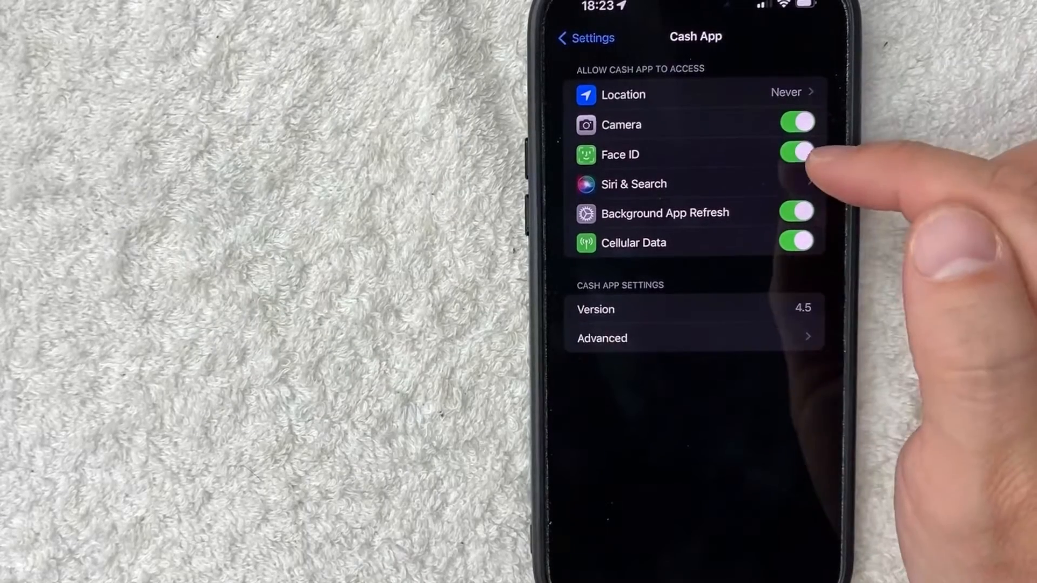
click(796, 152)
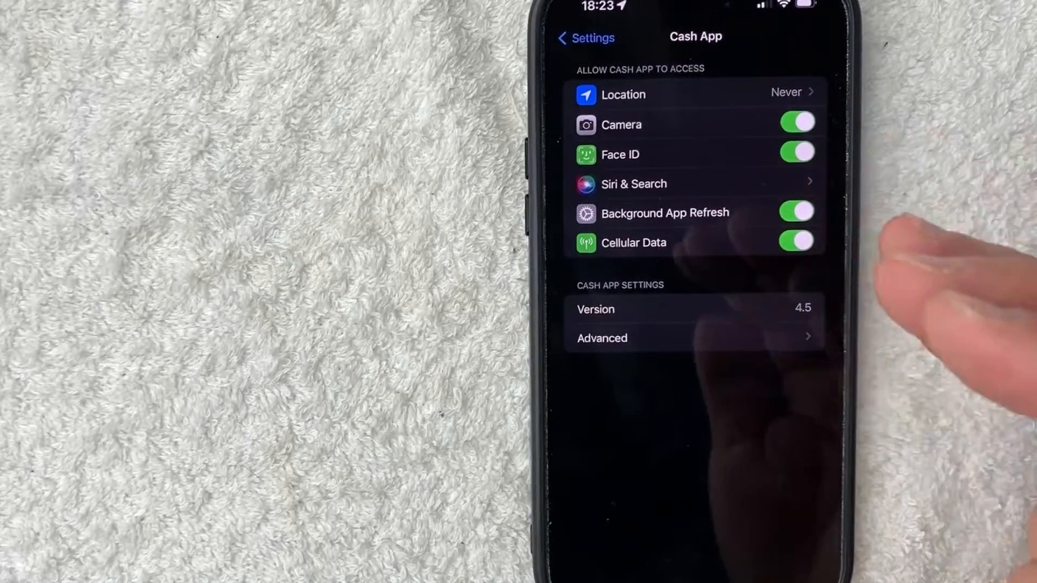
mouse_move(893, 232)
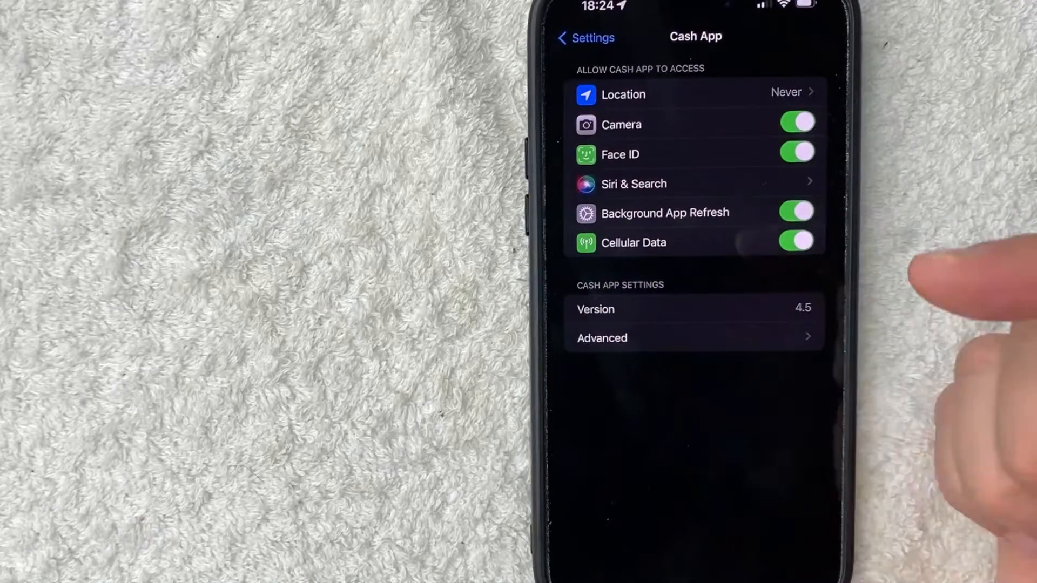
key(home)
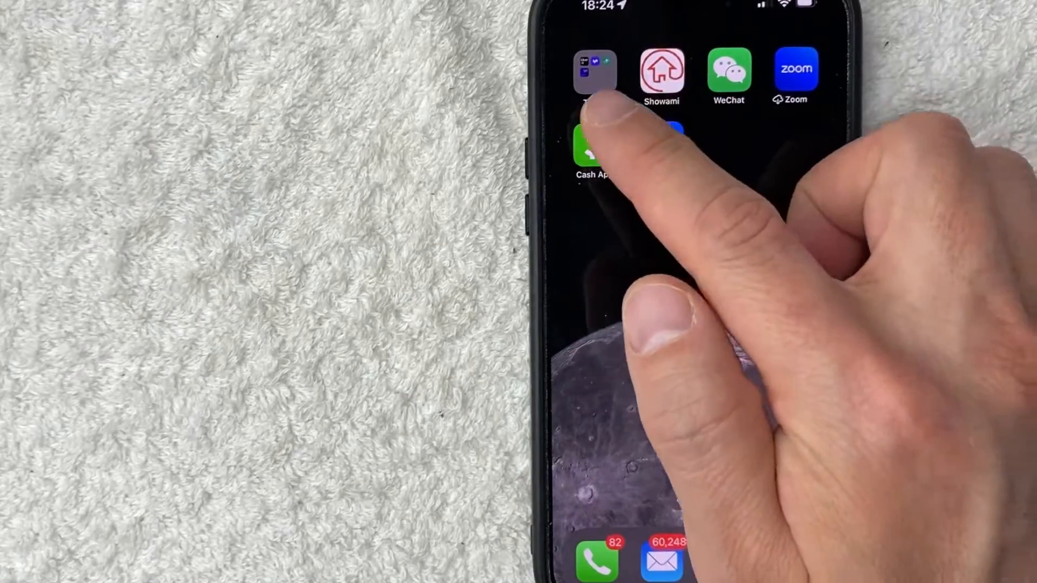
Launch Cash App and navigate to its Security & Privacy page
click(591, 152)
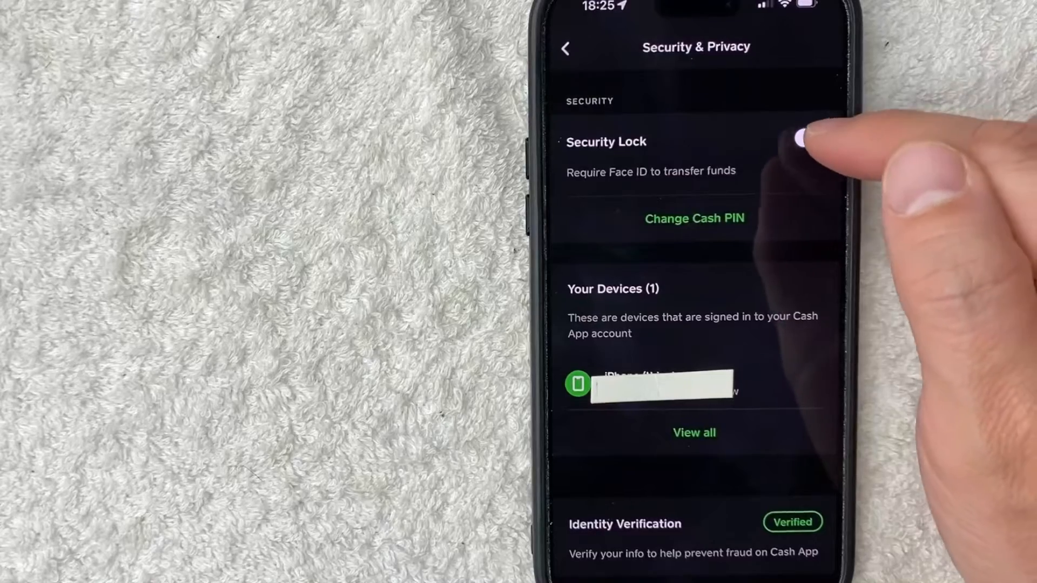
Enable Security Lock so fund transfers require Face ID, then return to the payment screen
click(694, 218)
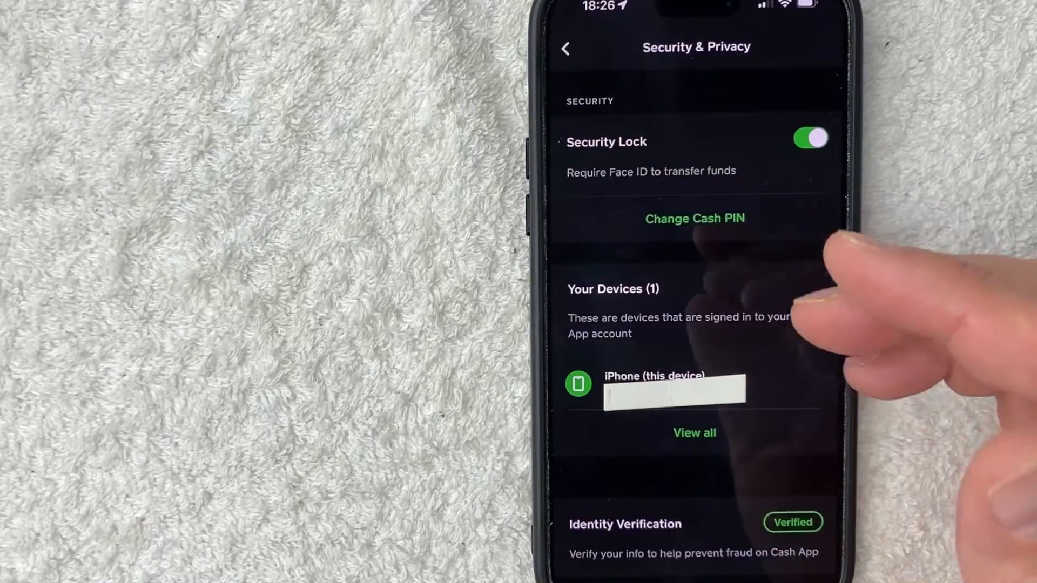
click(810, 139)
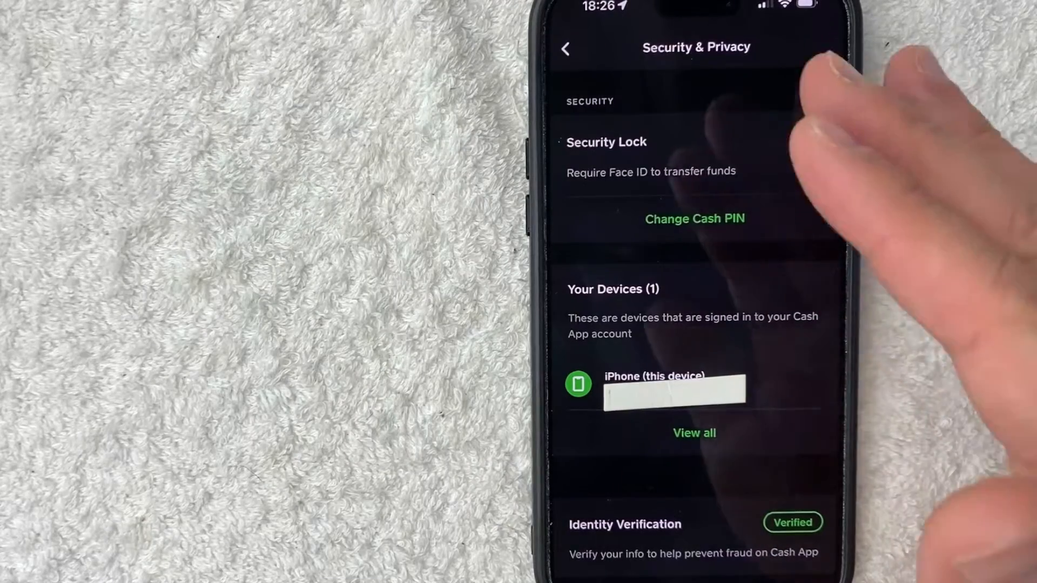
click(809, 139)
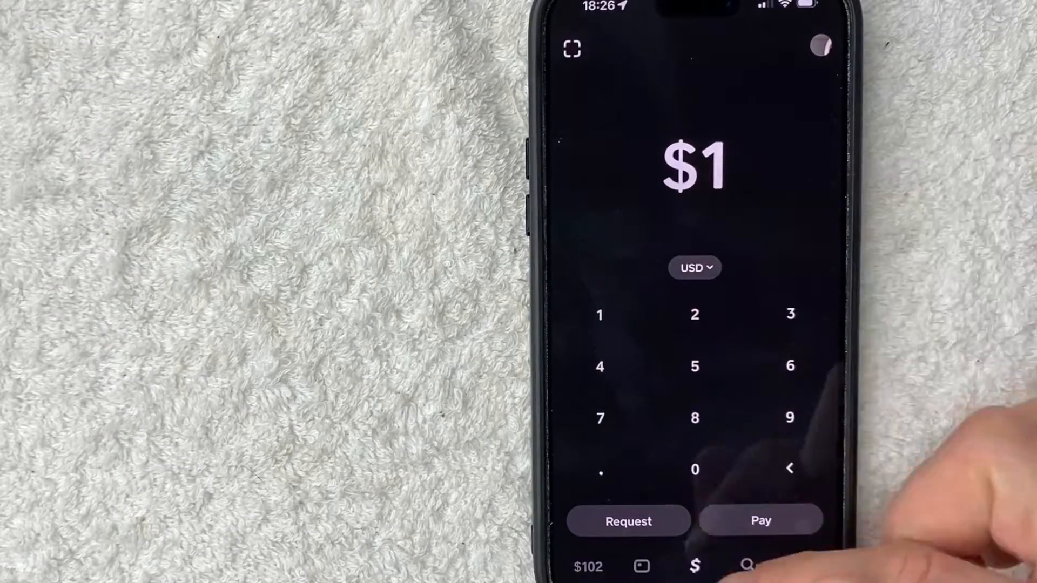
Choose Pay on the $1 amount screen to reach the recipient form
click(761, 521)
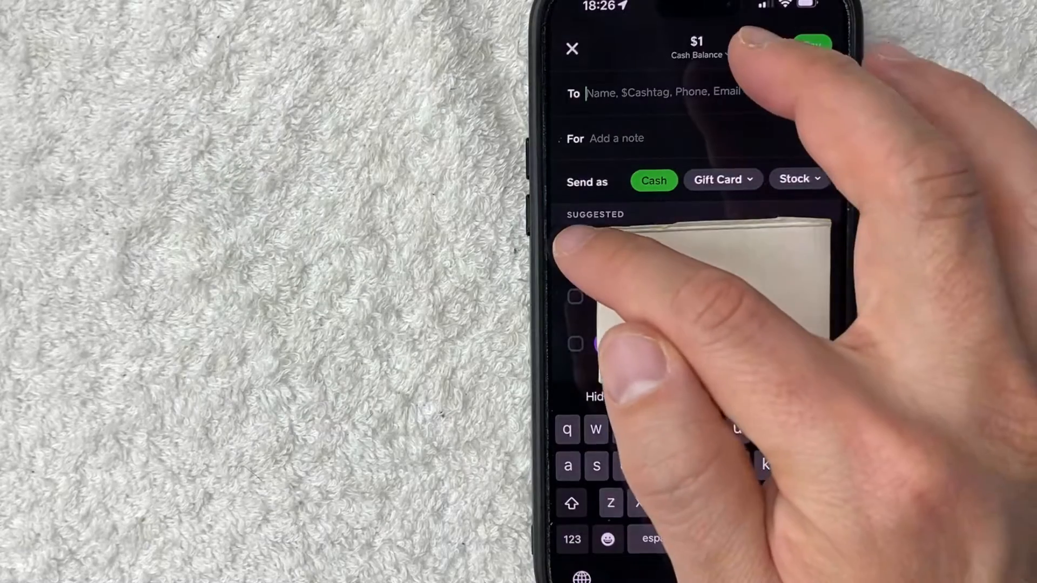